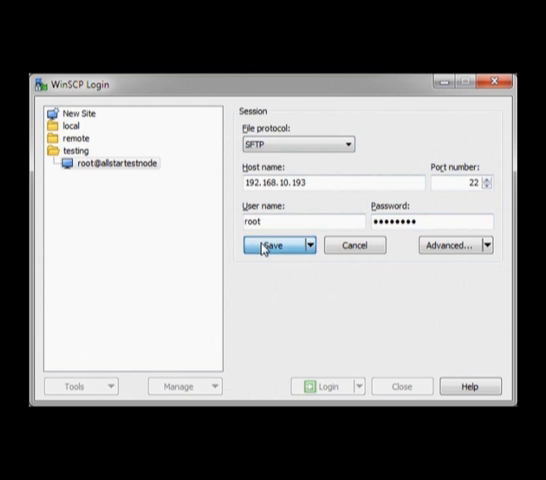
click(272, 244)
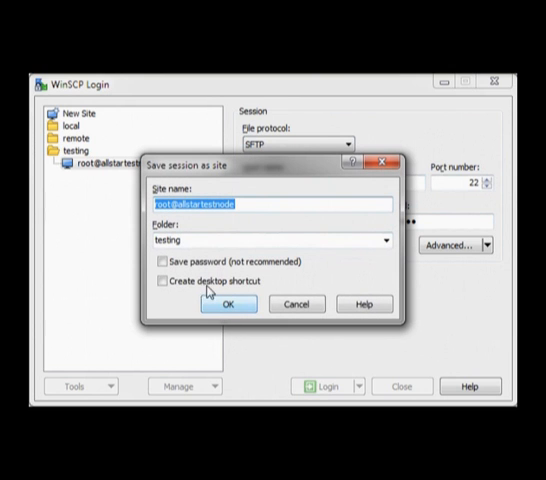
click(160, 260)
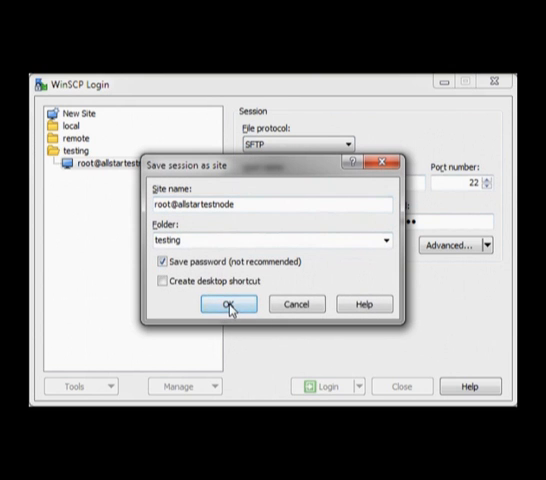
click(228, 304)
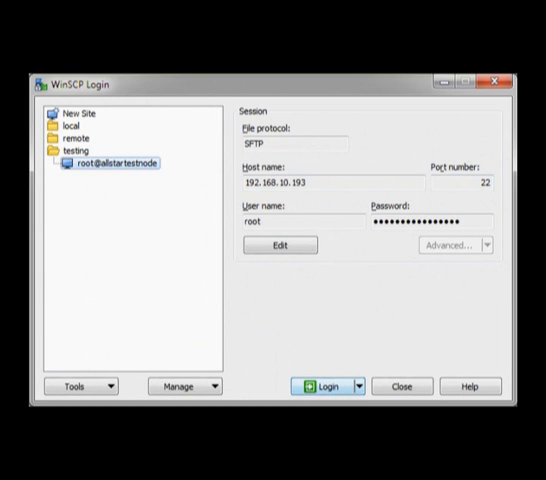
- Log in to the node and browse the remote panel into the web server's allmon folder
click(324, 386)
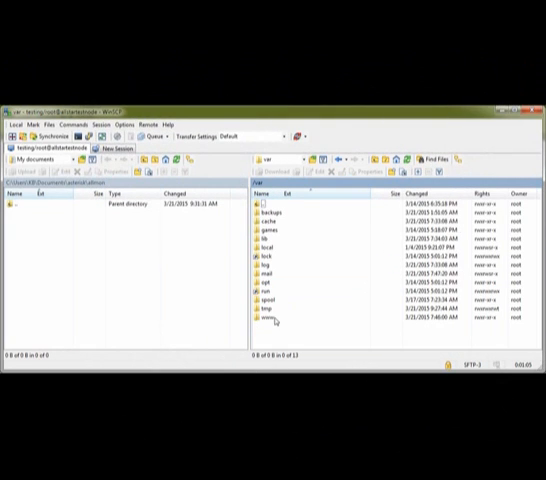
double_click(268, 320)
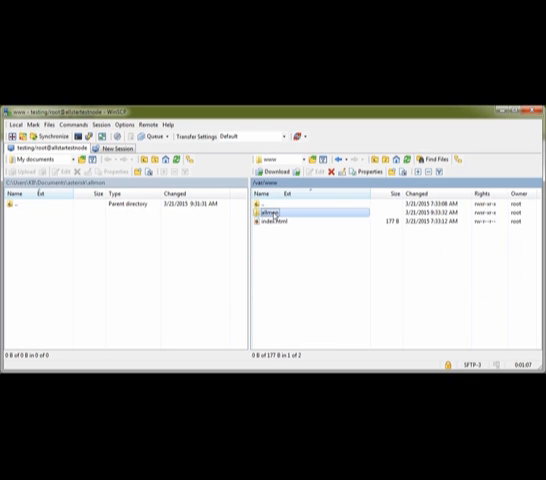
double_click(270, 212)
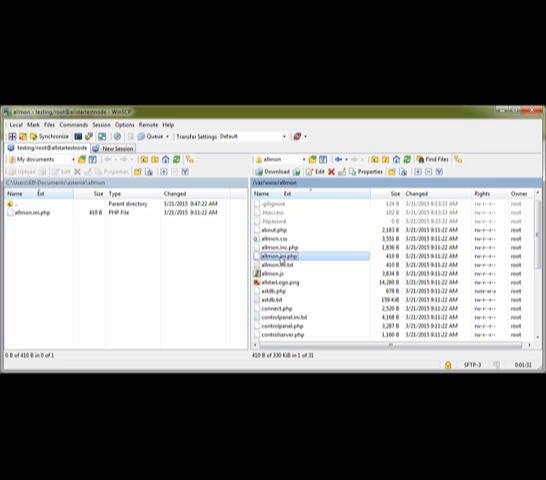
- Edit allmon.ini.php in WinSCP's editor, replacing its node configuration values
right_click(290, 256)
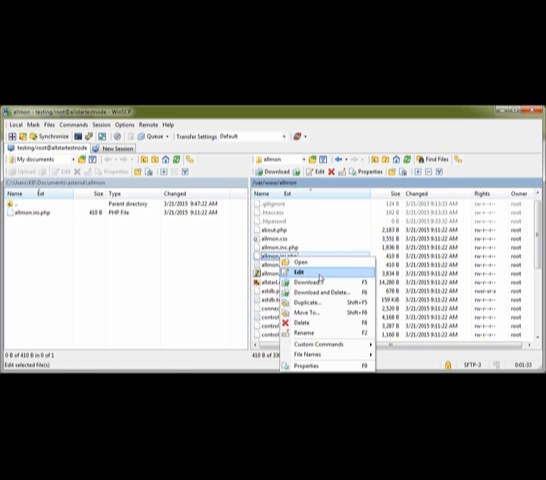
click(296, 272)
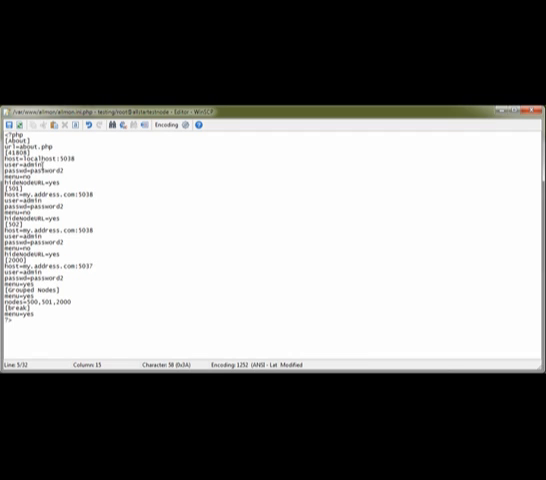
double_click(52, 170)
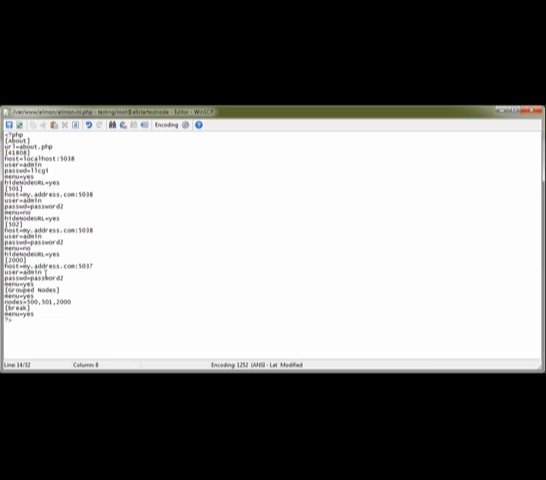
double_click(30, 286)
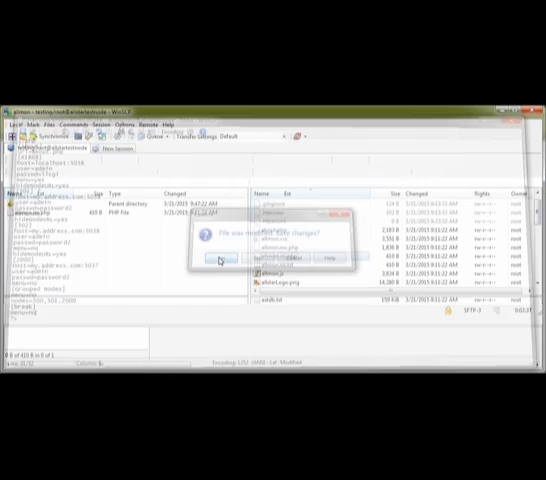
- Confirm saving allmon.ini.php, then load the node 41808 Allmon II monitor page in Firefox
click(220, 260)
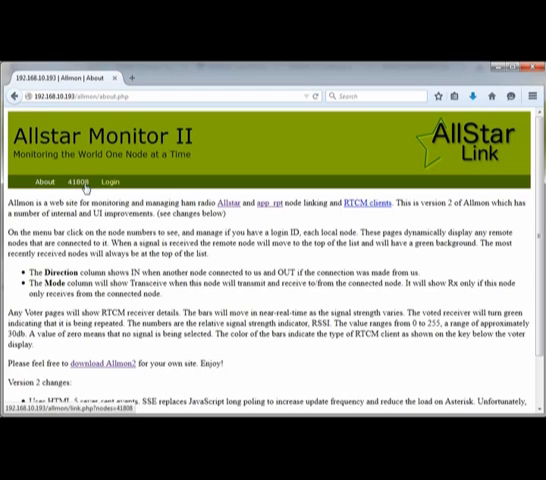
click(76, 184)
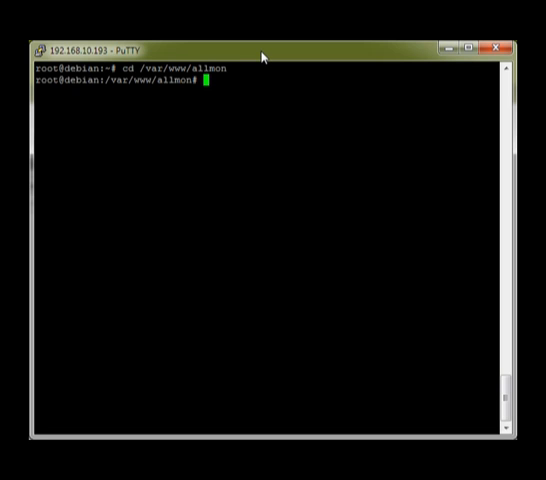
- Clear the shell and run htpasswd -d -c .htpasswd admin, entering the admin password twice
text(clear)
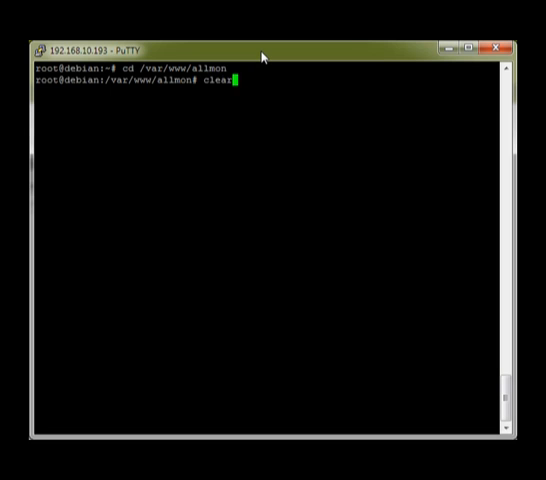
text(htpasswd -d -c .htpasswd admin)
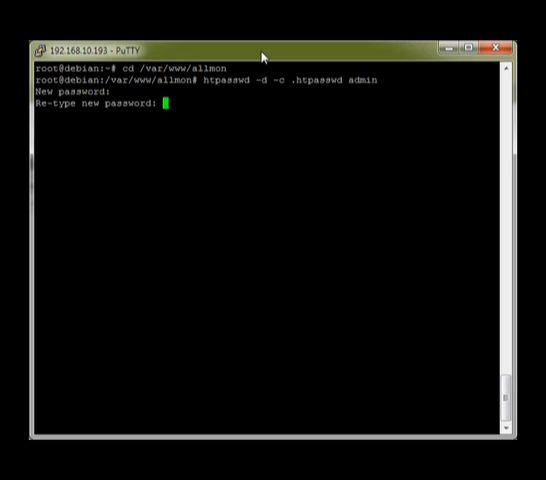
key(Enter)
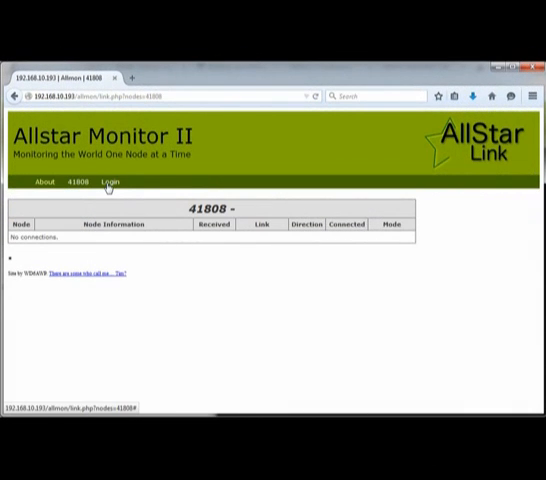
click(116, 184)
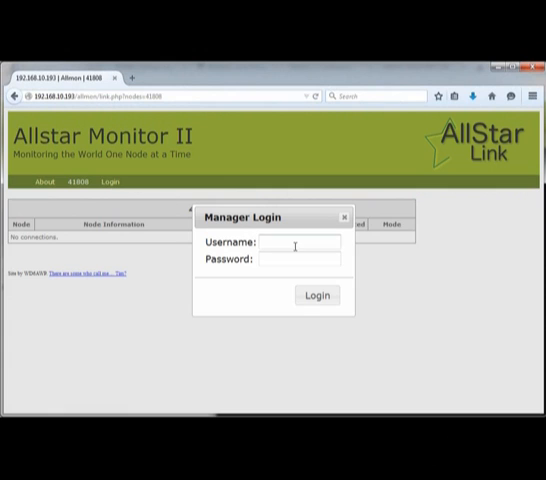
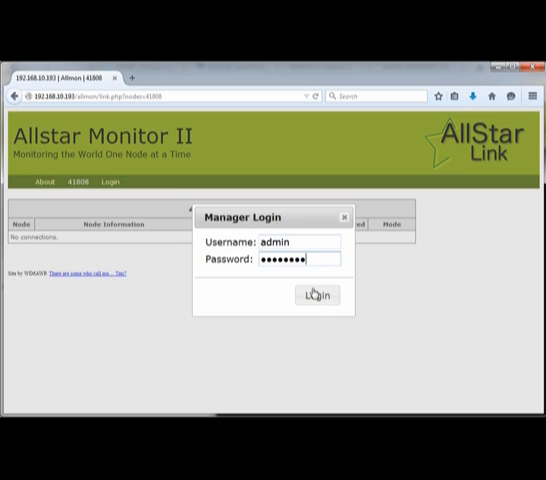
click(318, 296)
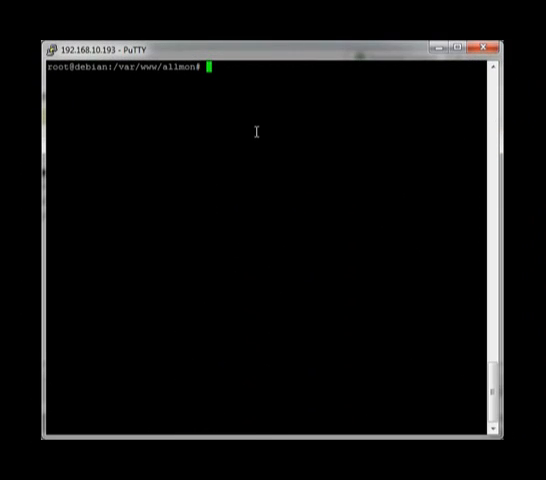
- Run chmod 777 astdb.php in /var/www/allmon, then start crontab -e
text(chmod 777)
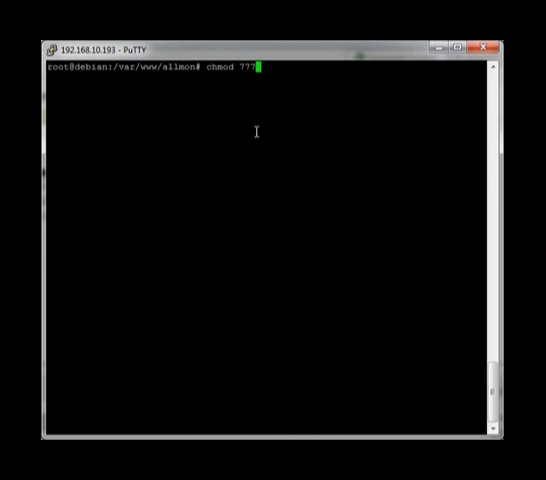
text(ast)
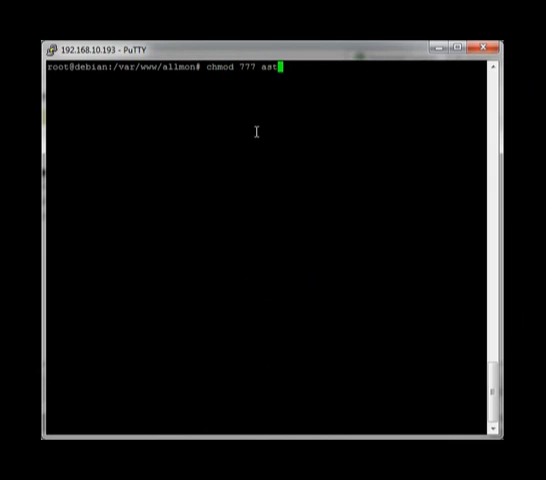
text(db.php)
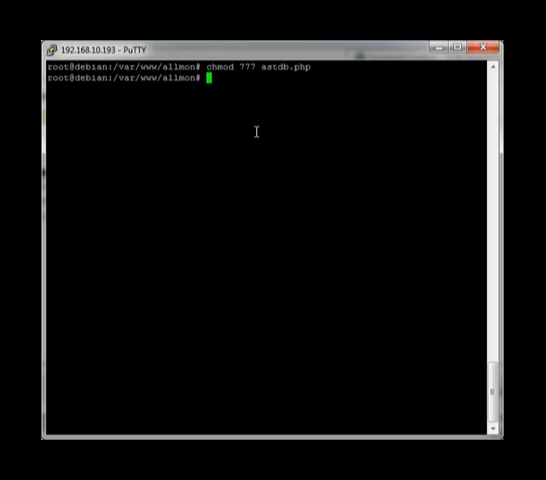
text(cr)
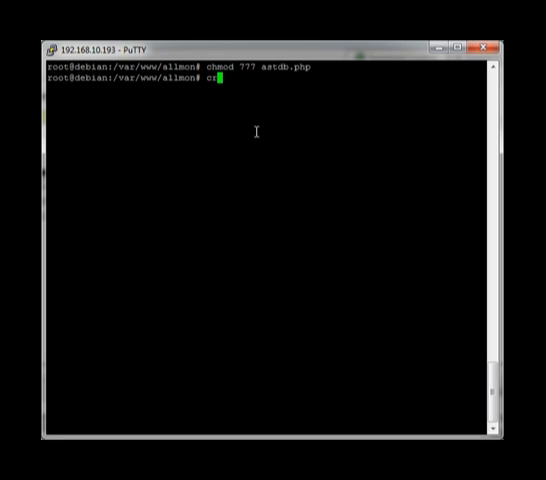
text(ontab -e)
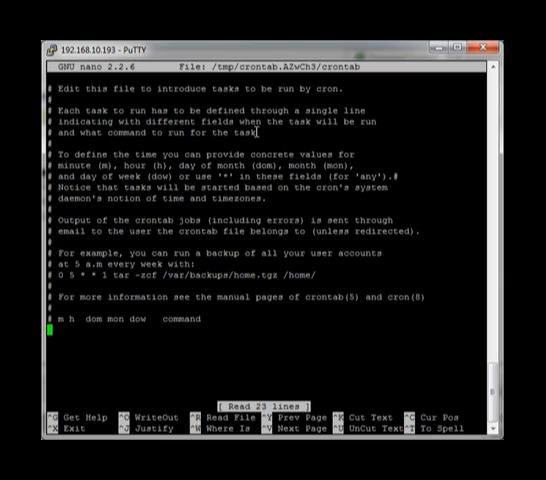
- Add the every-minute 'cd /var/www/allmon ; ./astdb.php' line in nano and save the crontab
text(0 3 * * *)
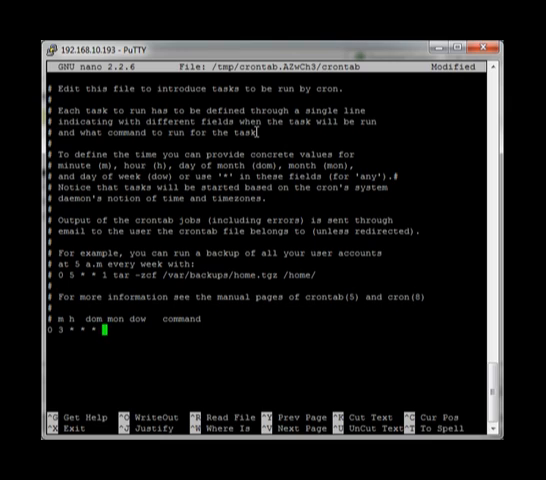
text(cd /)
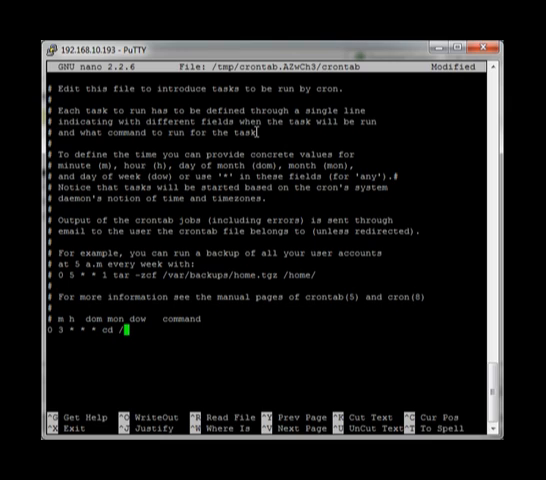
text(var/www)
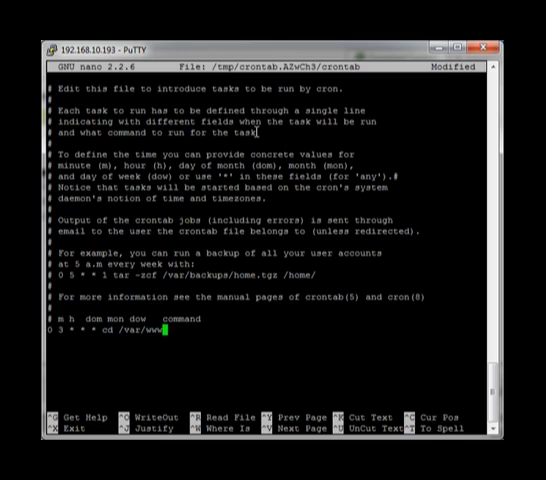
text(allmon)
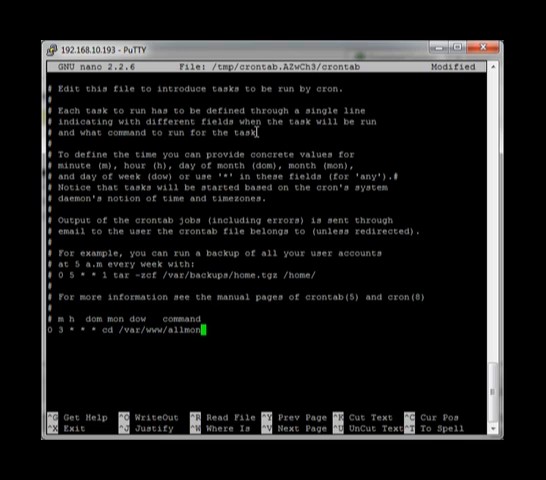
text(;)
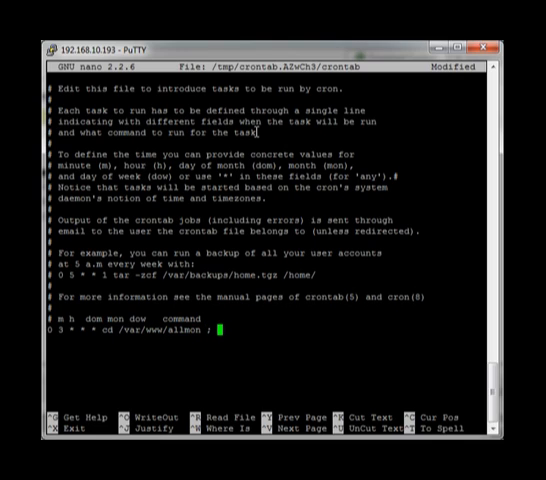
text(./astdb.php)
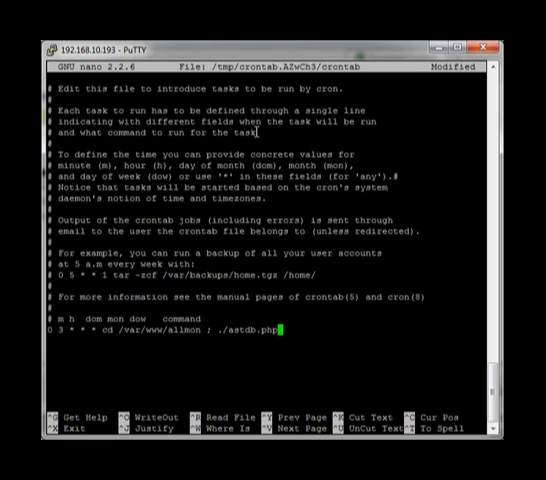
key(ctrl+x)
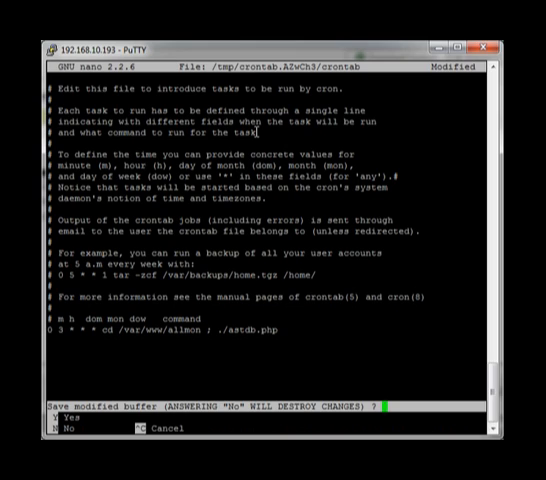
key(y)
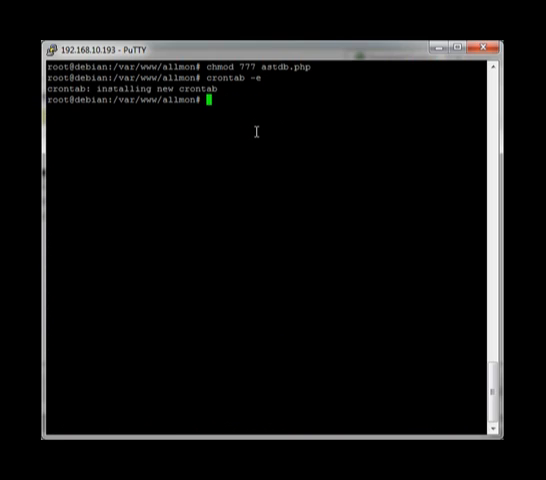
- List the crontab with crontab -l, then run ./astdb.php from the allmon folder
text(cro)
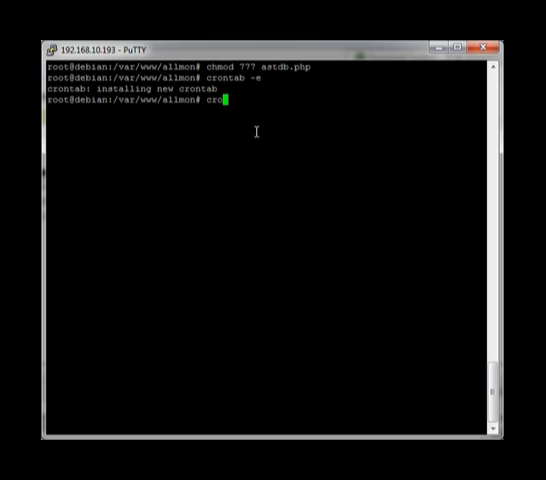
text(ntab -l)
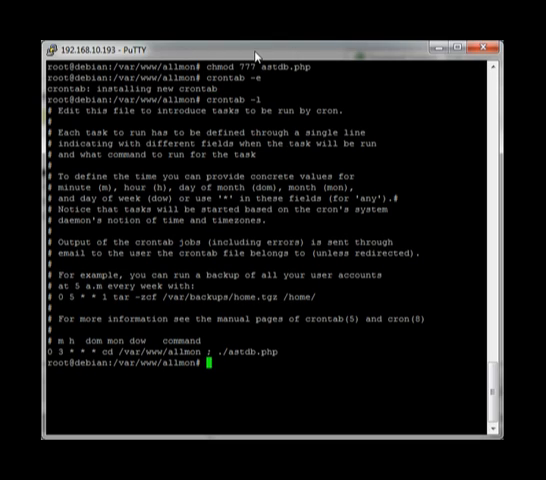
text(./)
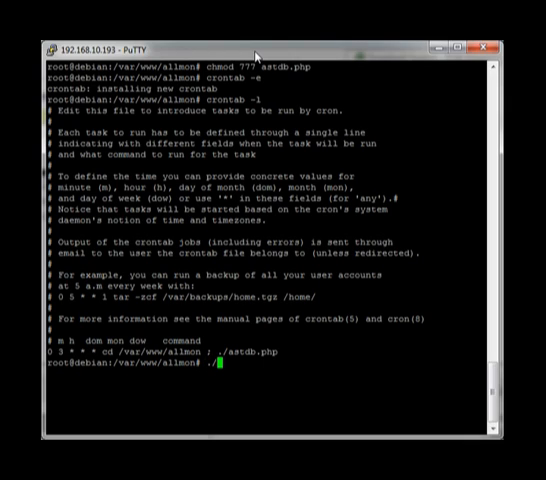
text(astdb)
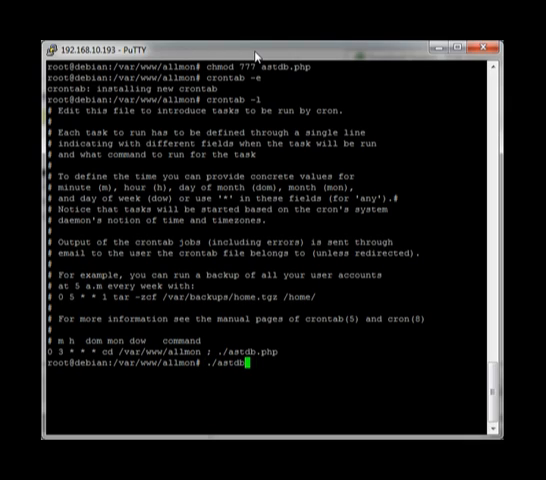
key(Return)
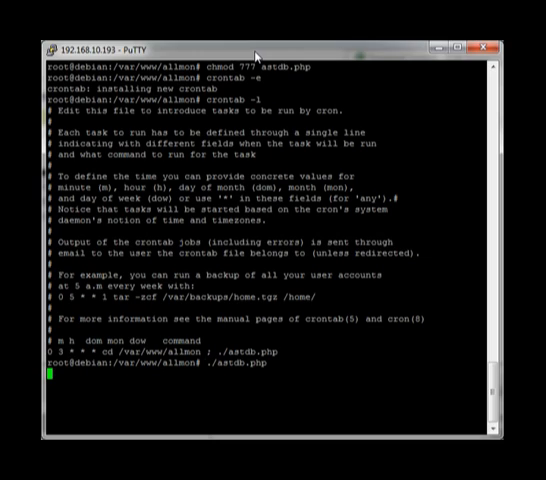